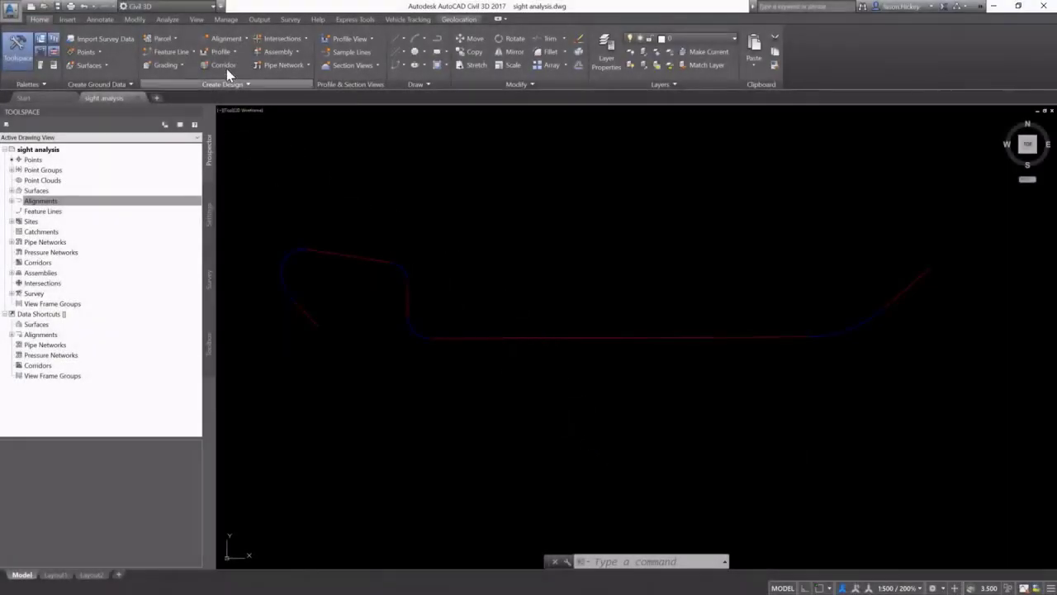
Start Check Sight Distance from the Analyze tab's Visibility Check tools.
click(168, 19)
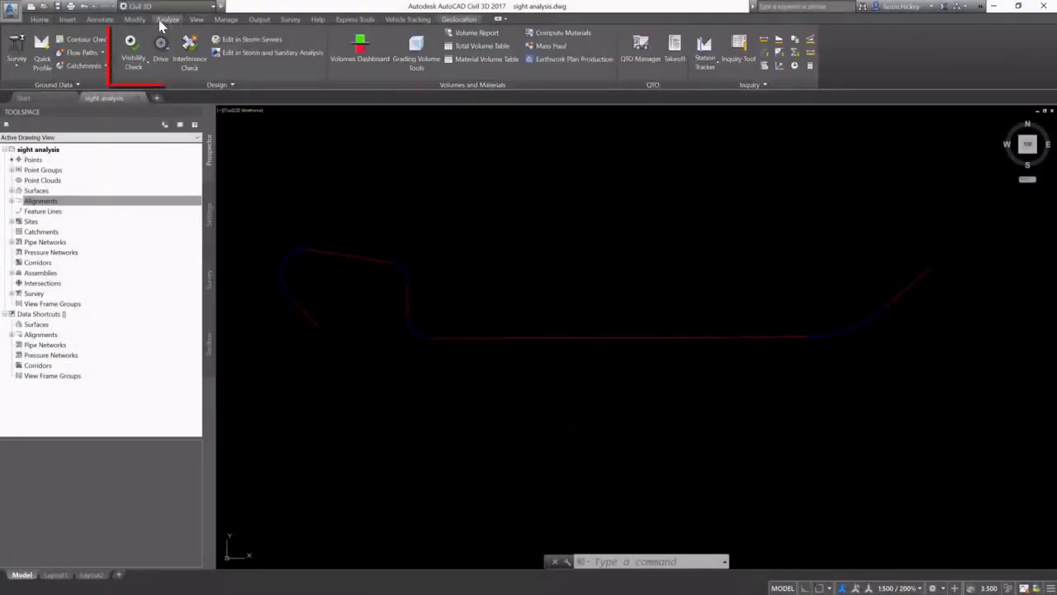
click(132, 50)
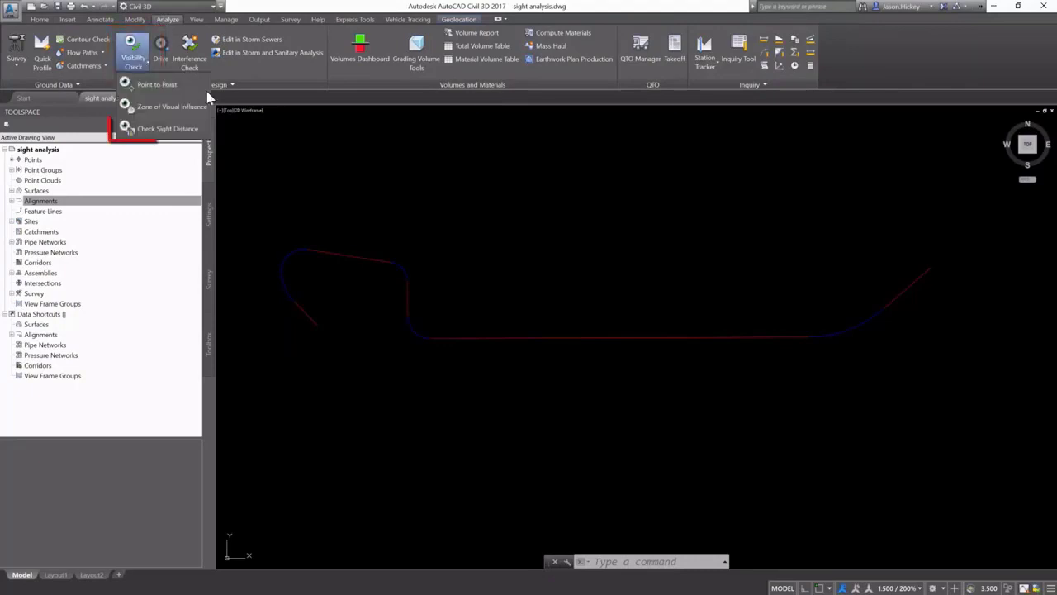
mouse_move(169, 129)
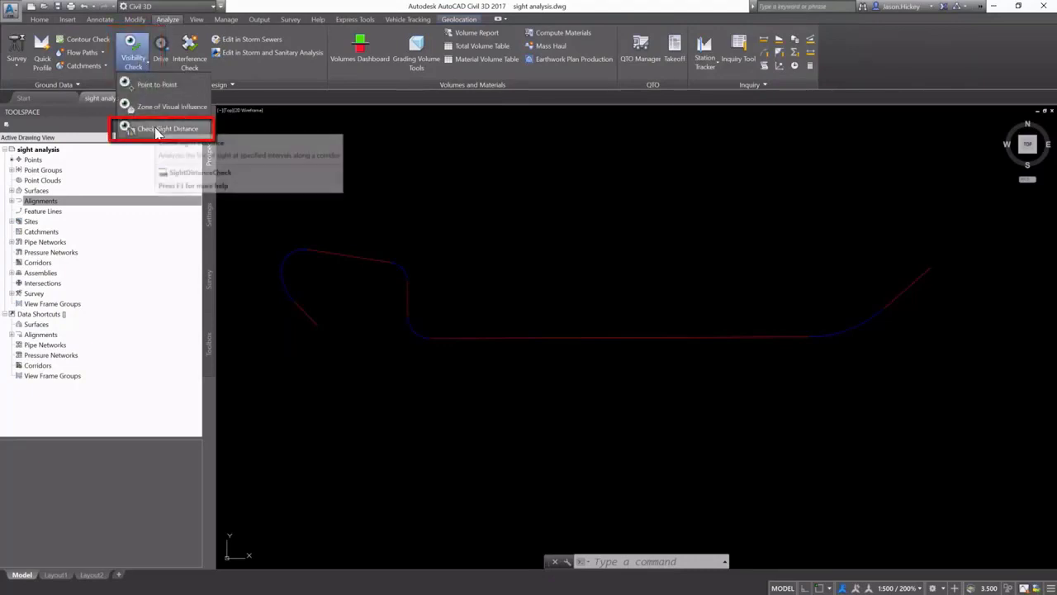
mouse_move(168, 129)
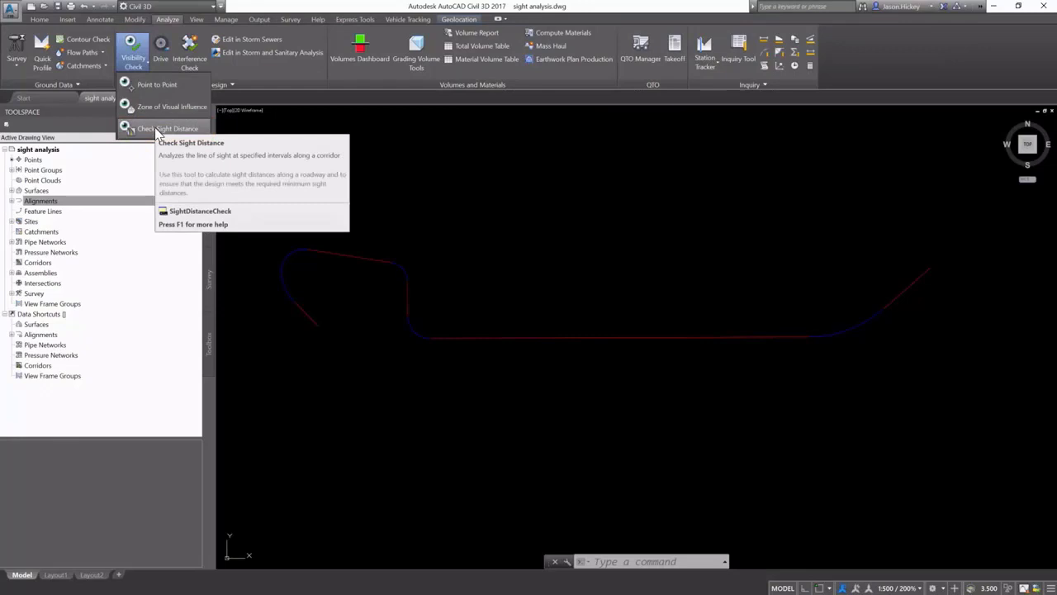
click(169, 129)
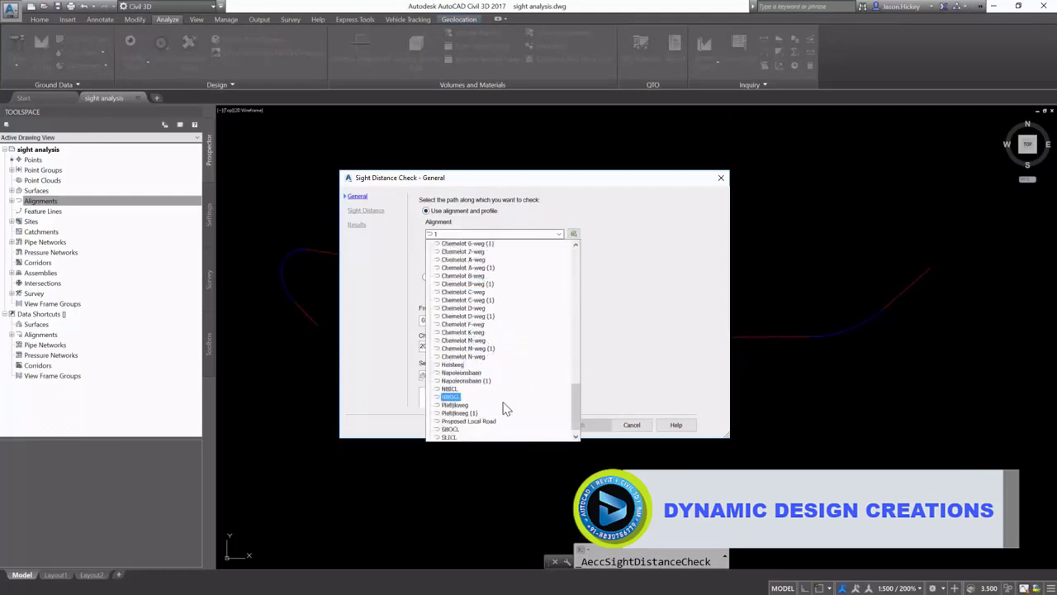
Use Proposed Local Road with Centerline Finished Grade profile and add Composite Surface to check against.
click(469, 422)
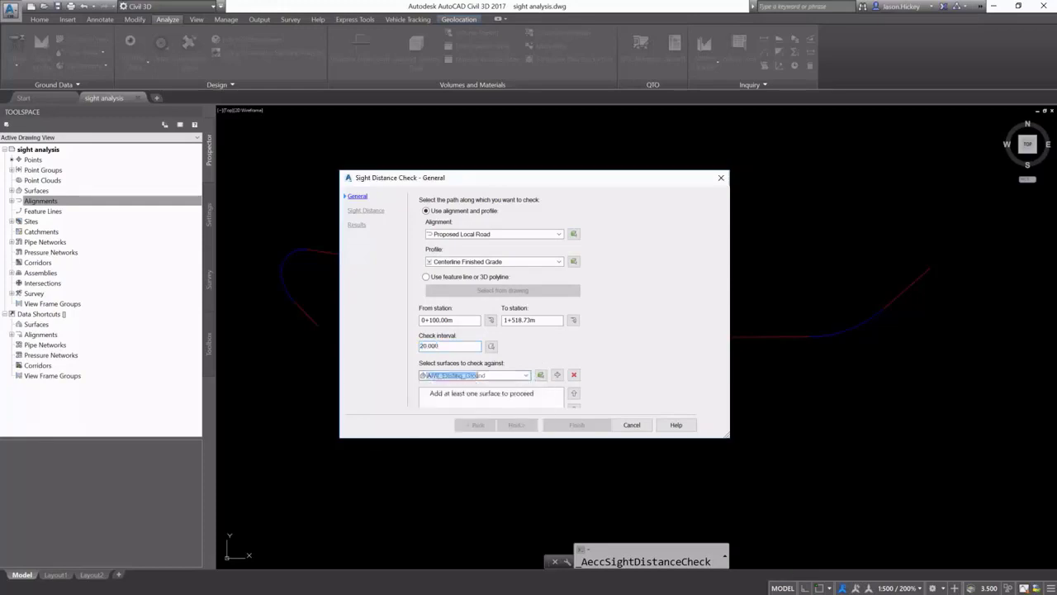
click(574, 373)
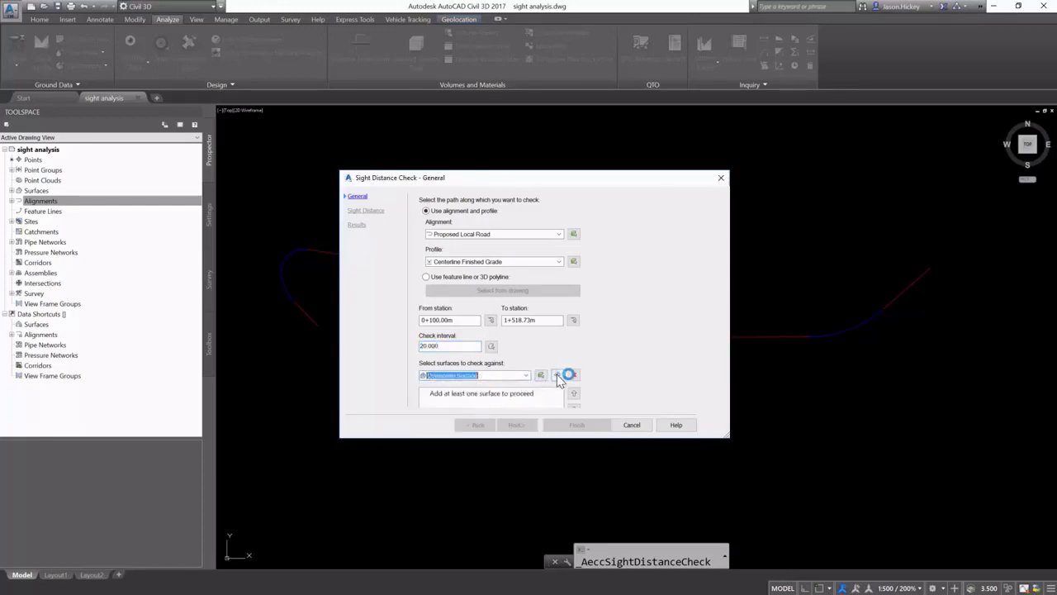
click(557, 375)
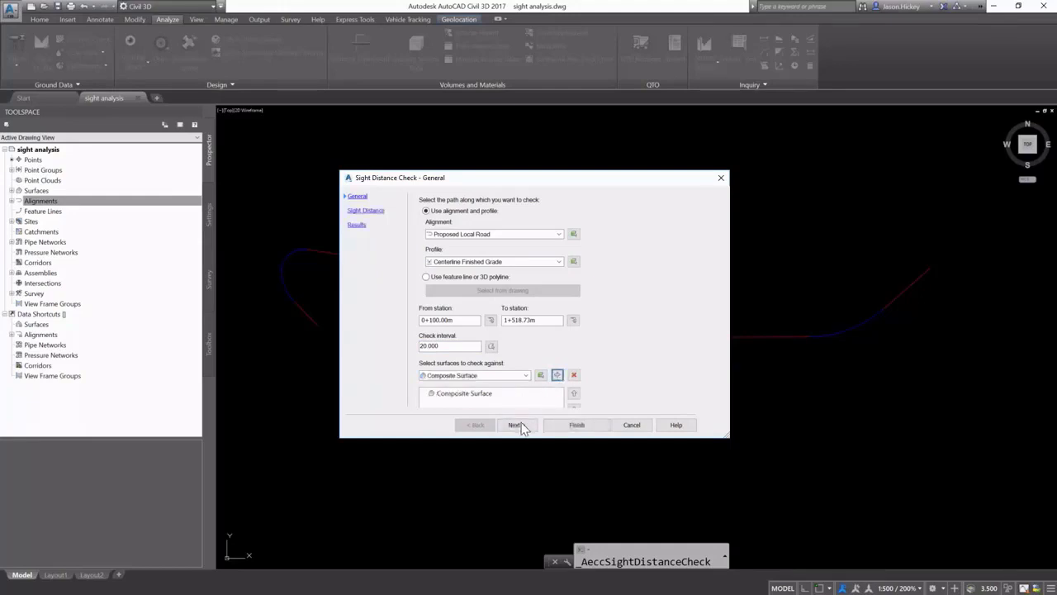
Set minimum sight distance 200 and eye height 2.5 m, then continue to the results options.
click(515, 424)
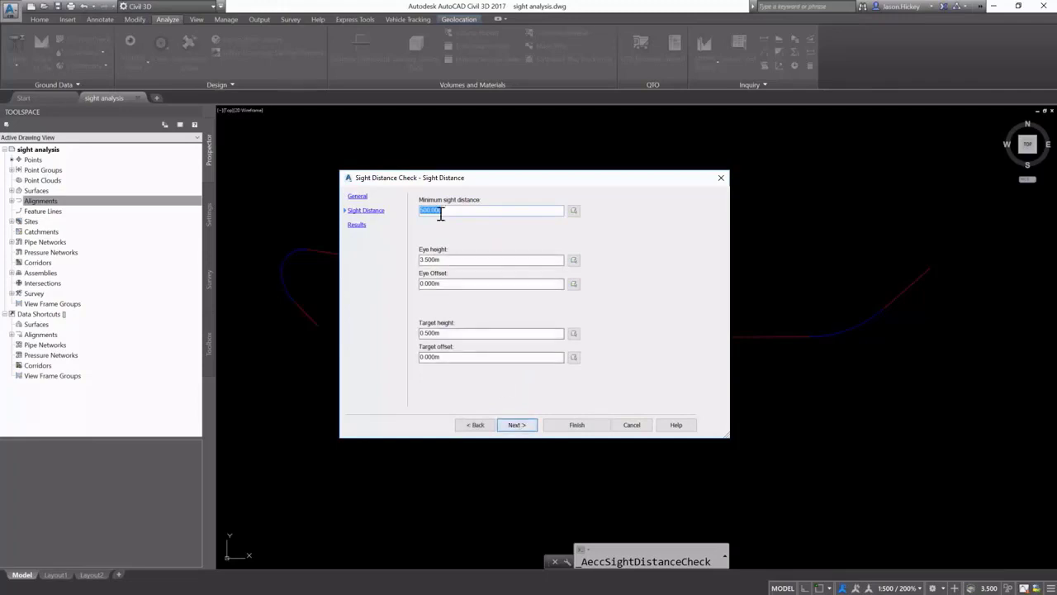
mouse_move(667, 313)
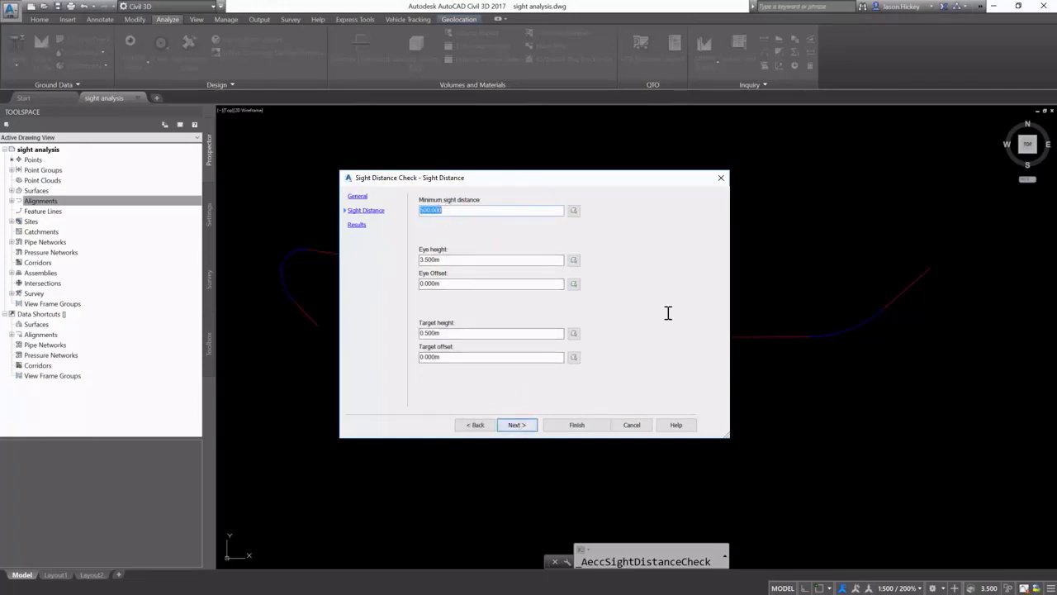
text(200)
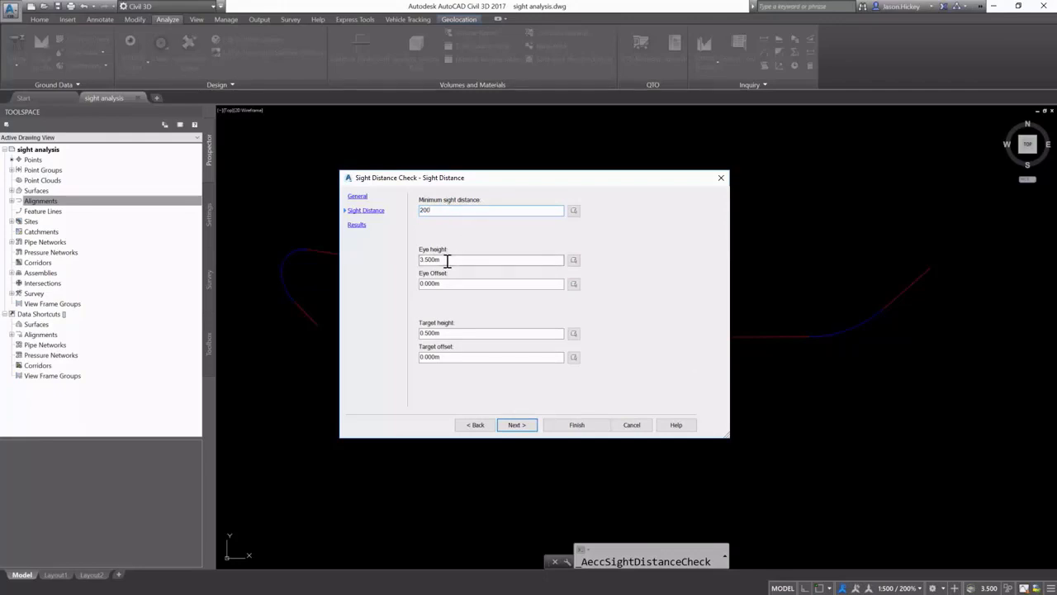
triple_click(490, 260)
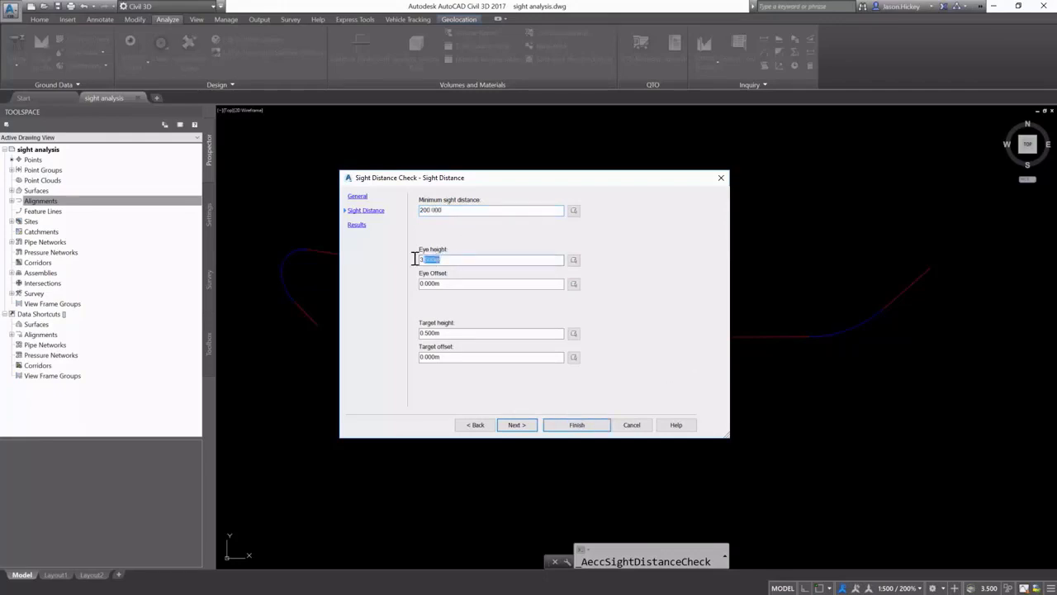
text(4)
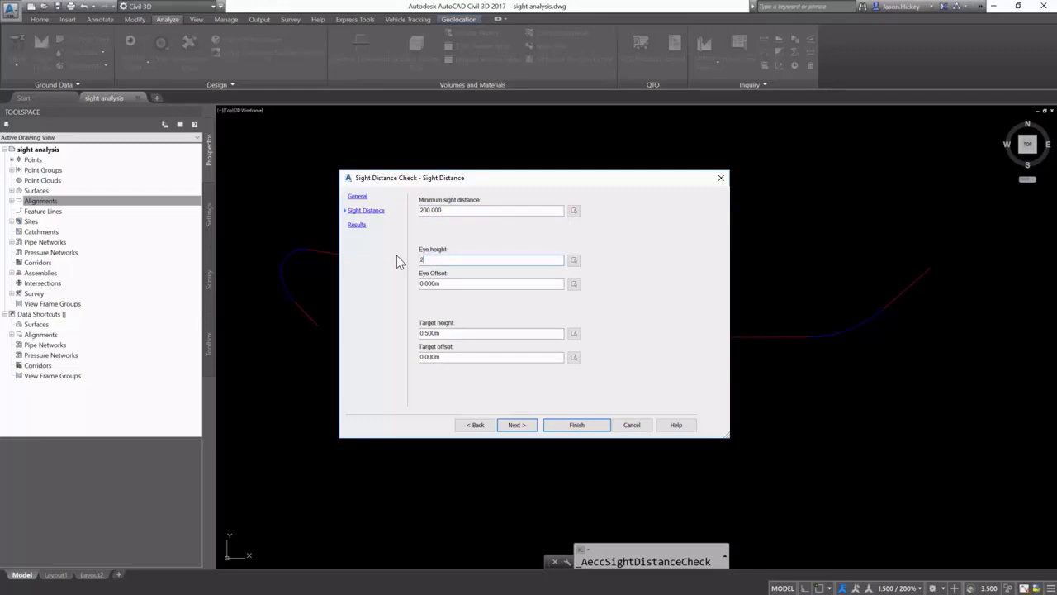
text(2.500m)
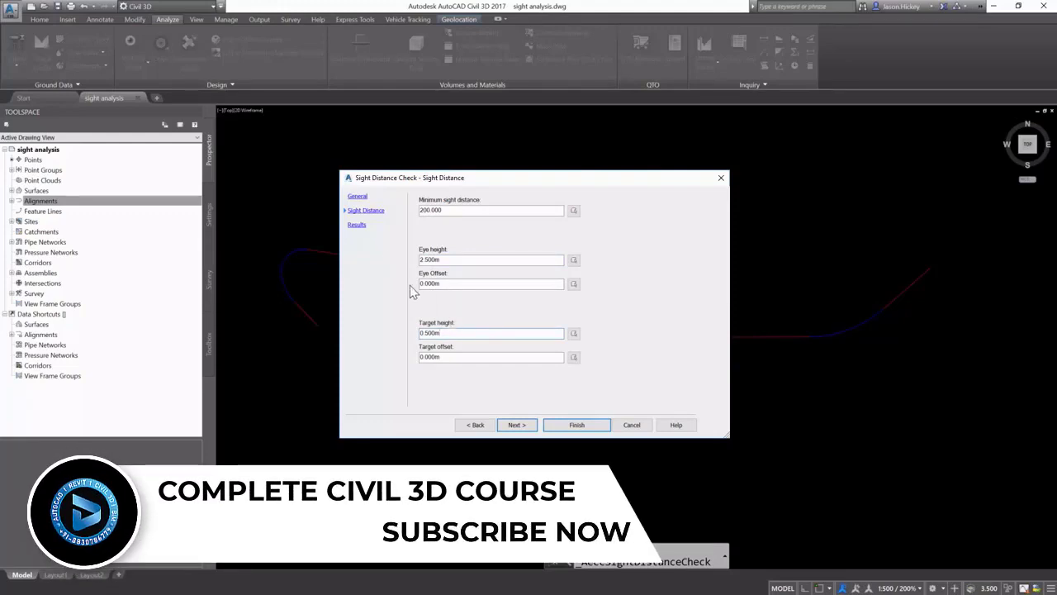
click(516, 424)
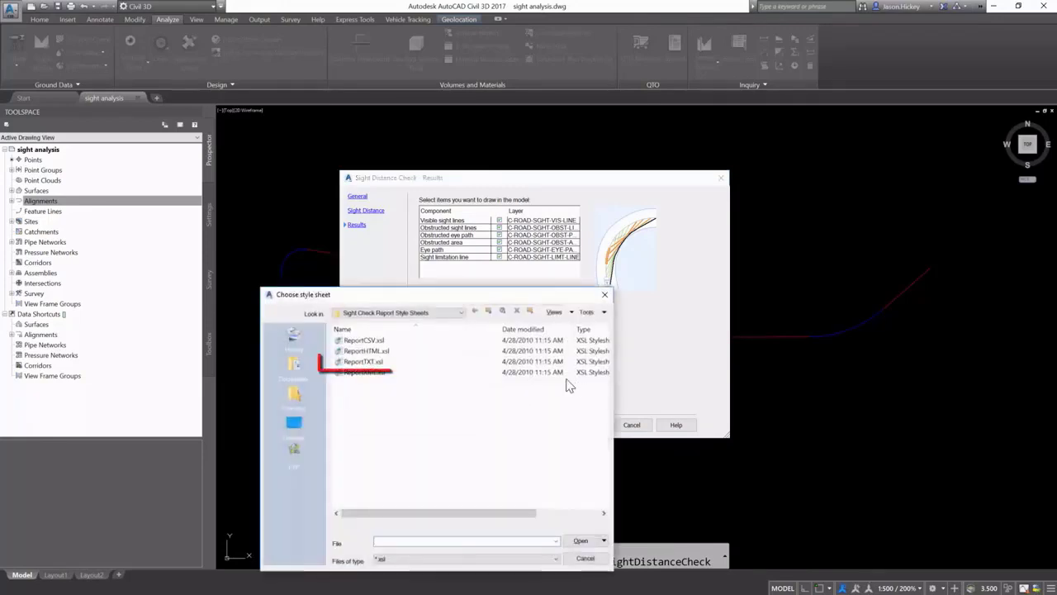
Choose the ReportTXT.xsl plain-text report stylesheet and run the check with Finish.
click(363, 360)
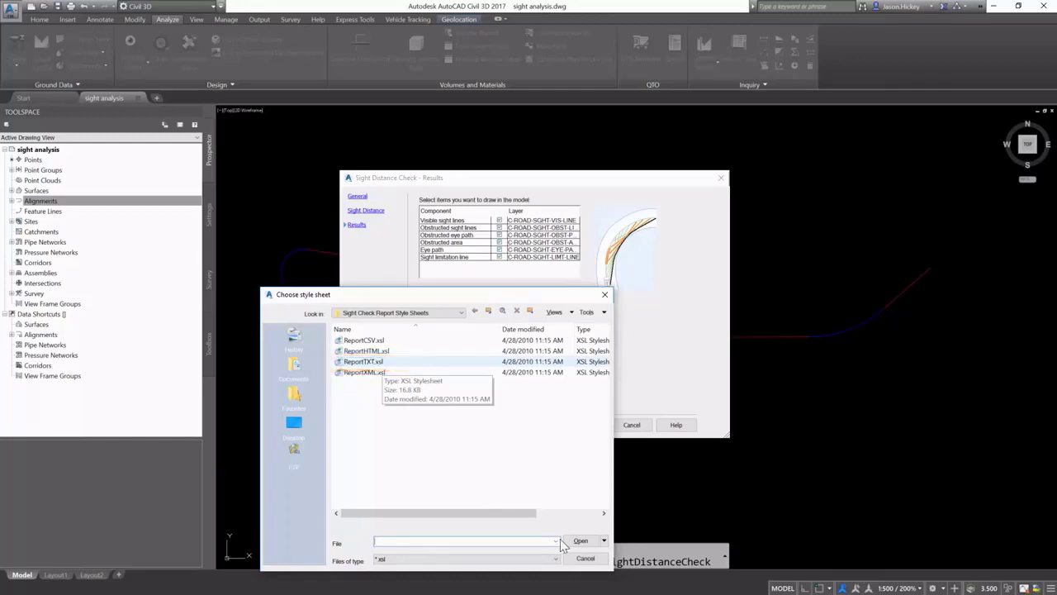
click(585, 559)
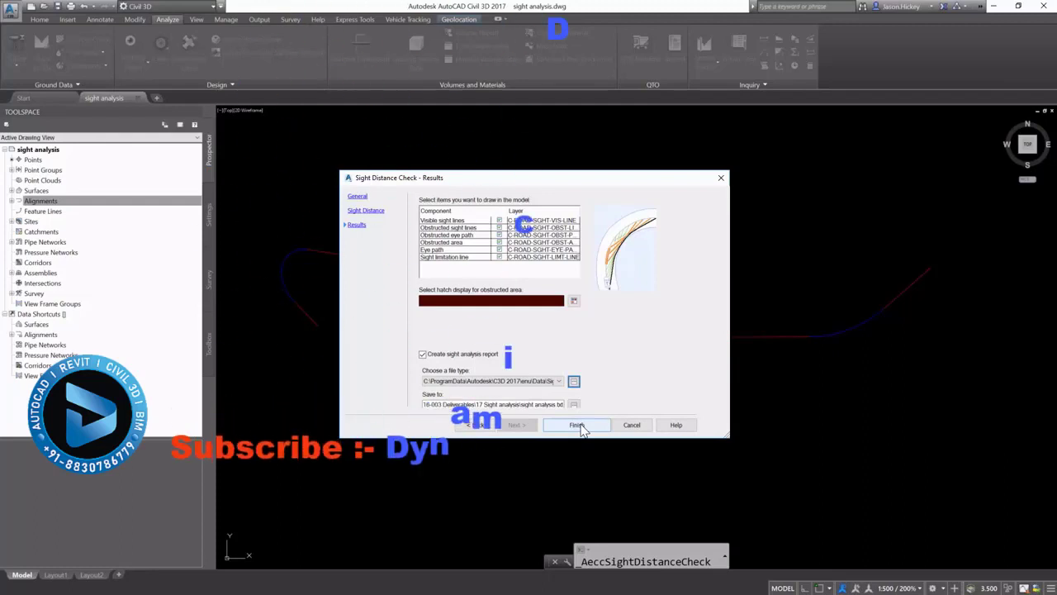
click(577, 425)
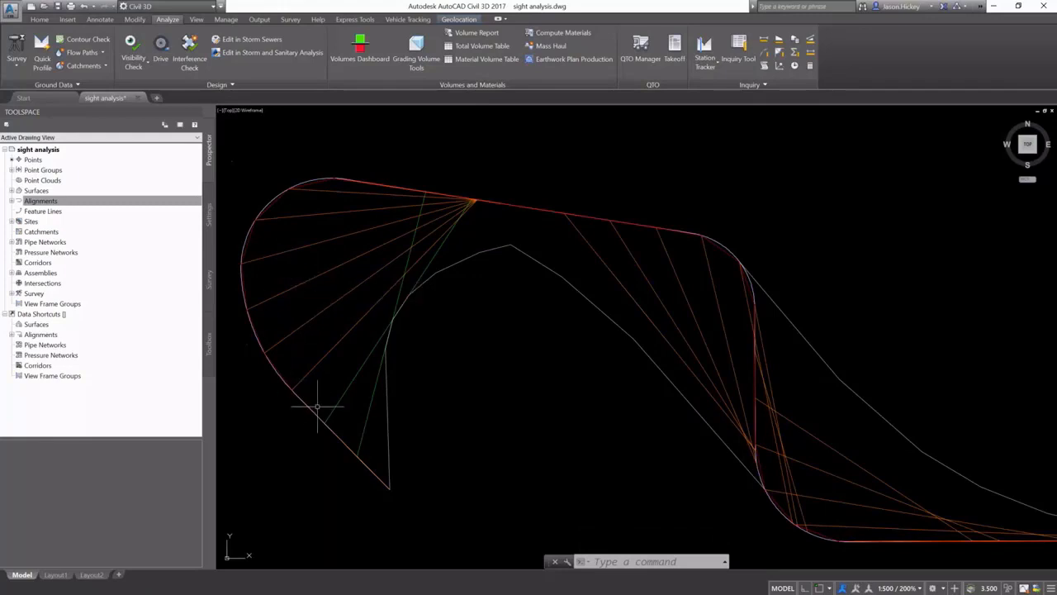
mouse_move(436, 212)
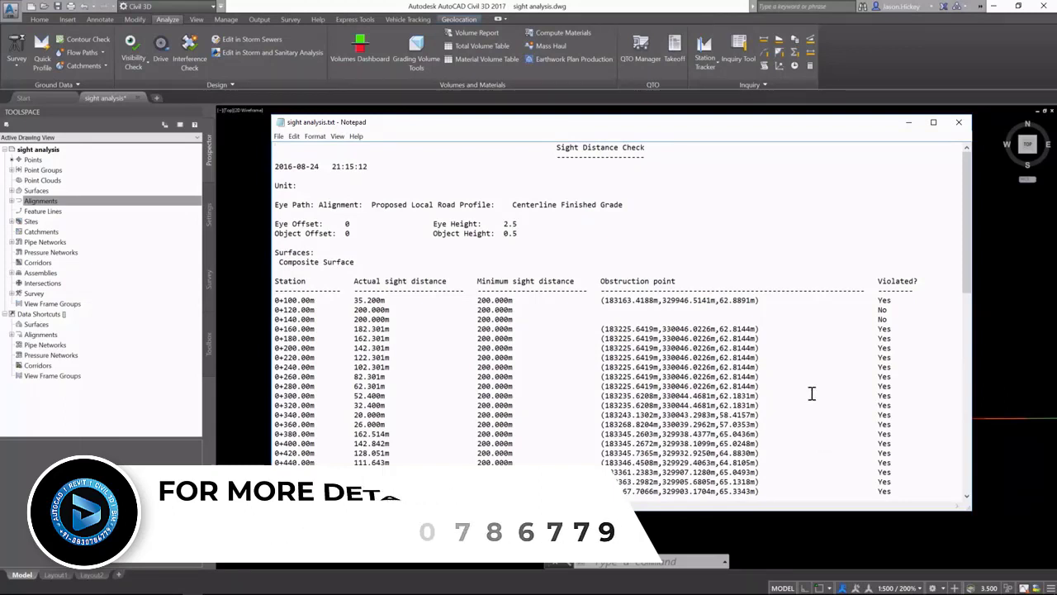
Review the station-by-station sight distance report in Notepad and select all its text to copy.
scroll(down, 3)
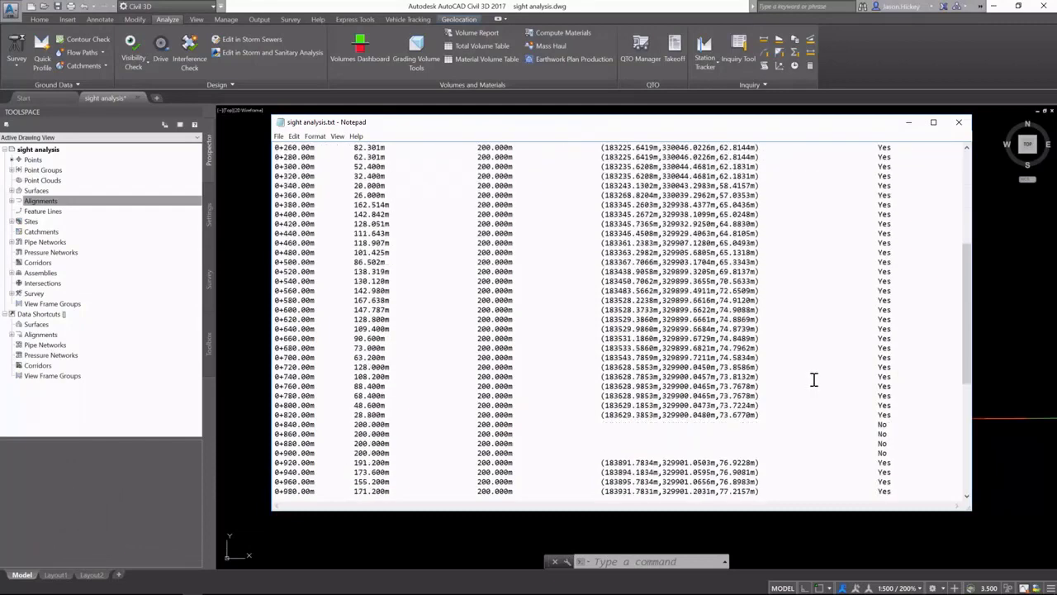
scroll(down, 3)
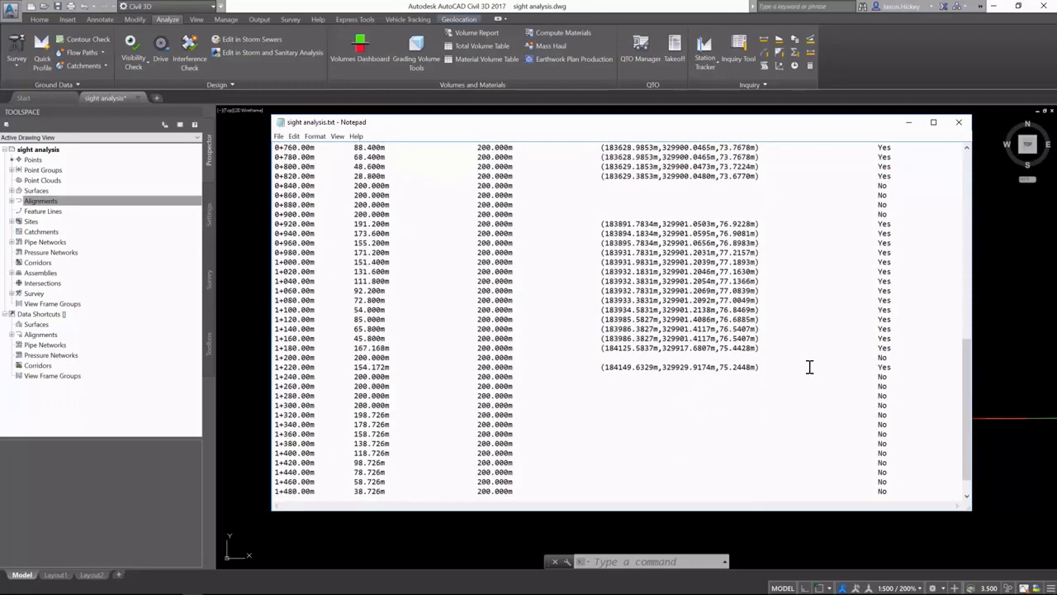
scroll(up, 3)
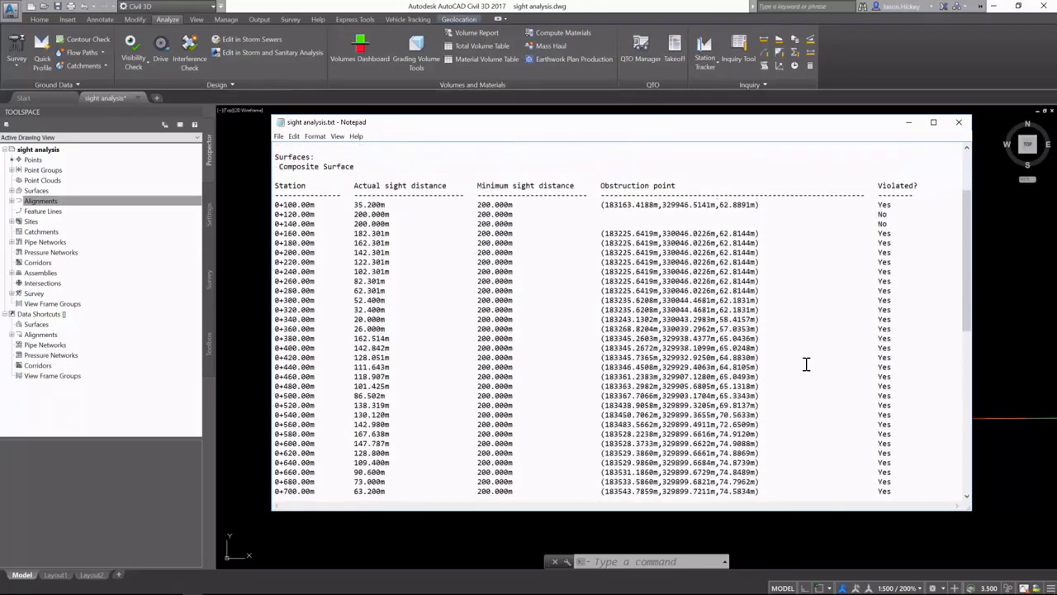
scroll(up, 3)
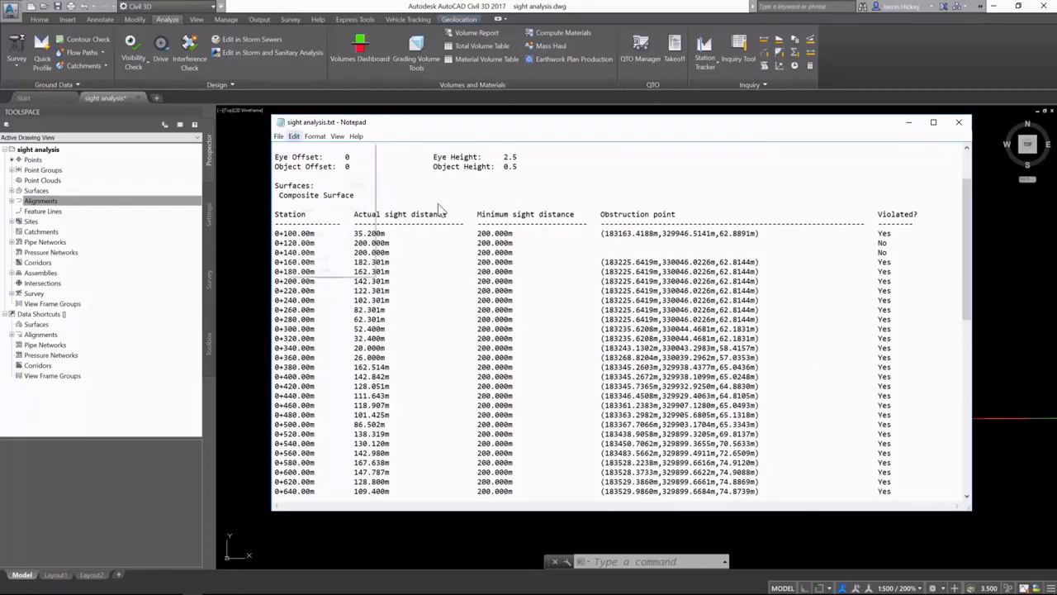
key(ctrl+a)
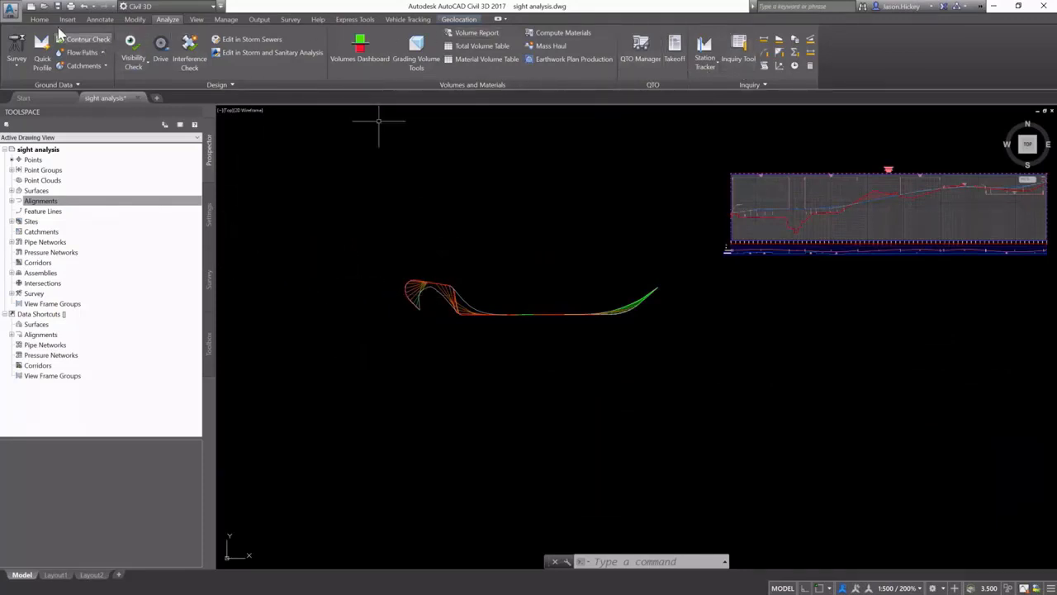
Paste the copied report text into model space via Home tab Clipboard > Paste.
click(753, 58)
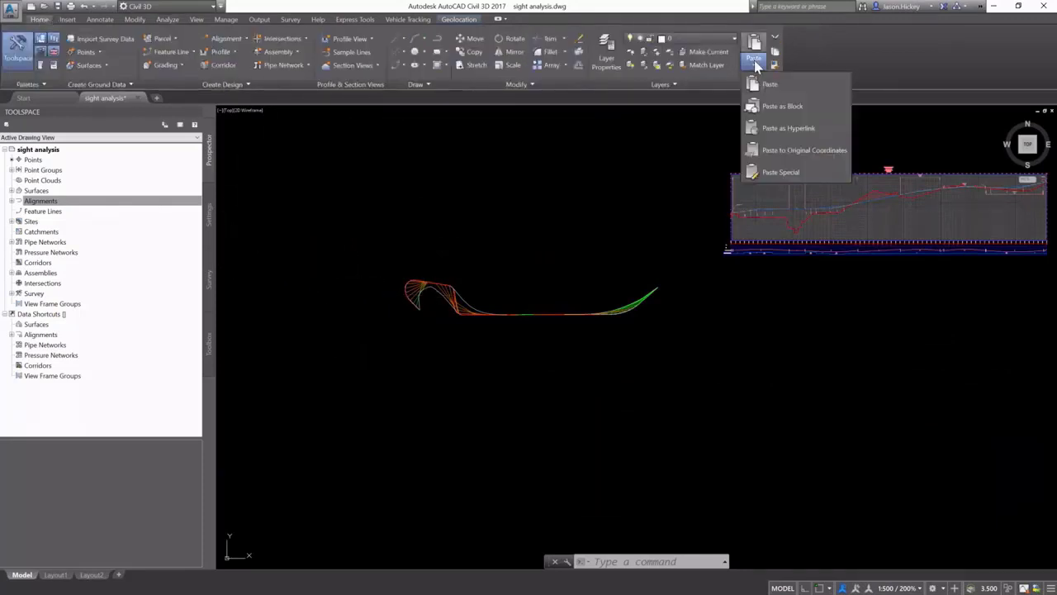
click(769, 83)
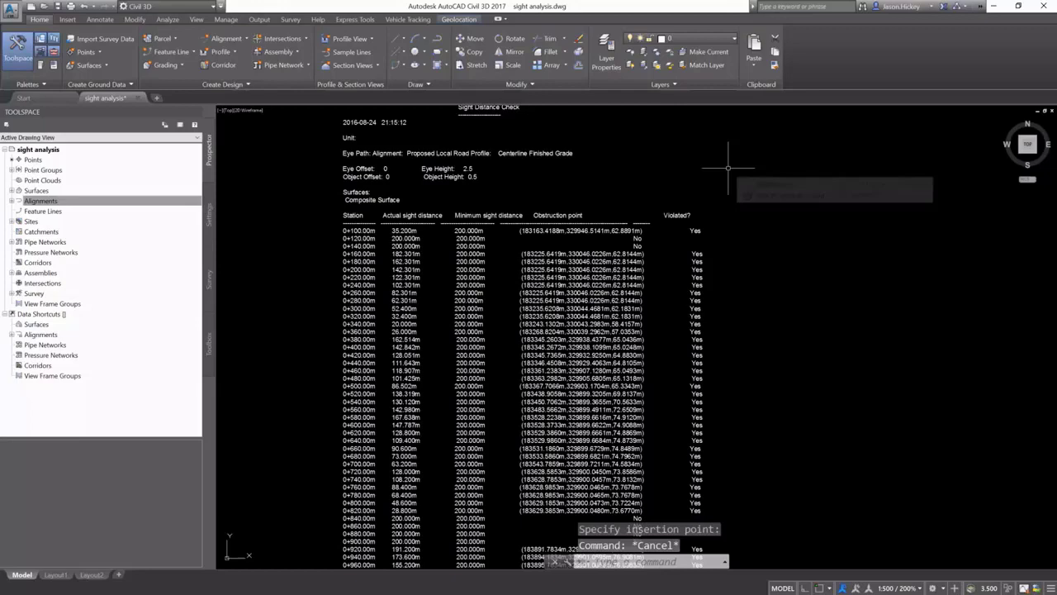
mouse_move(709, 152)
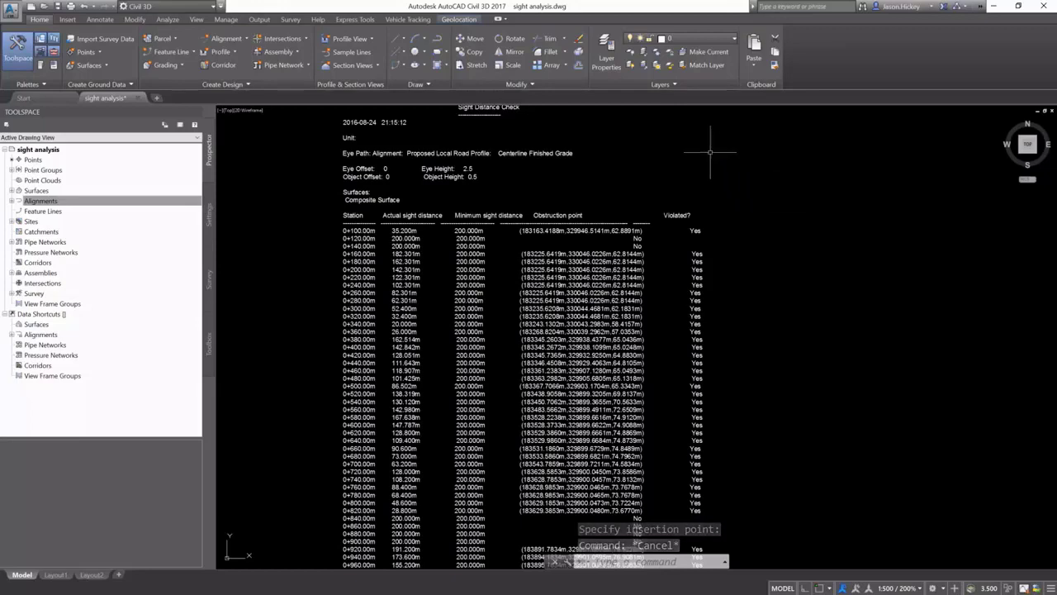